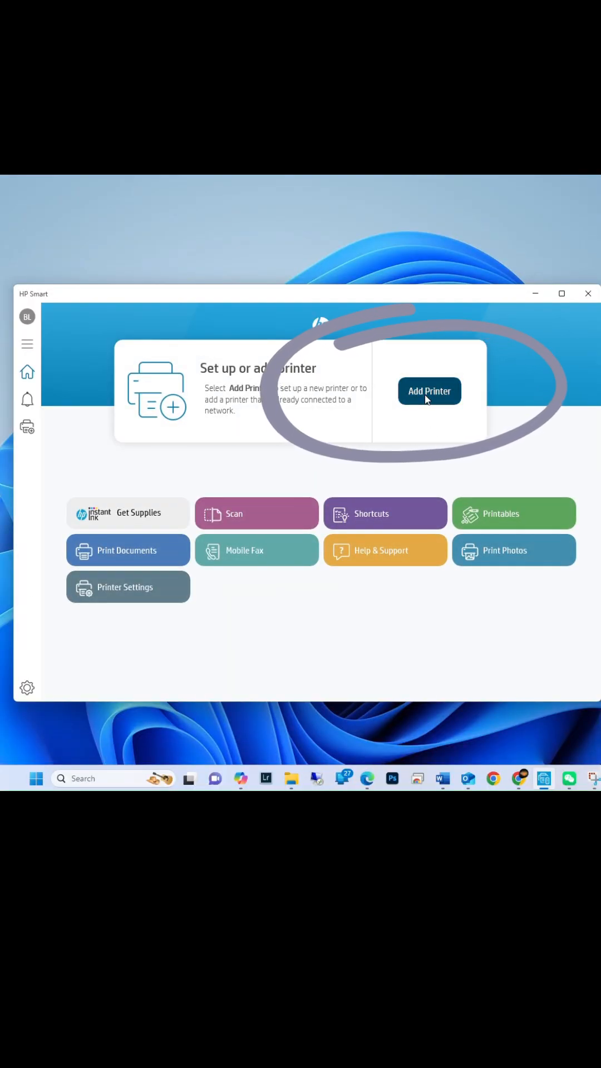
Begin Add Printer in HP Smart and continue with the found HP M140 LaserJet
{"action": "left_click", "coordinate": [429, 390]}
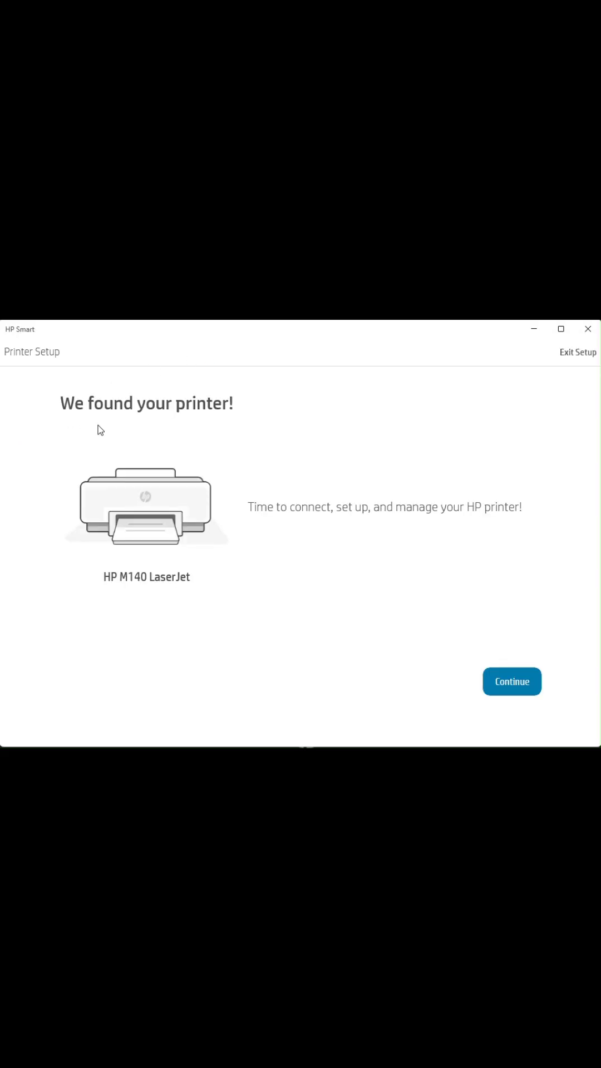
{"action": "mouse_move", "coordinate": [459, 681]}
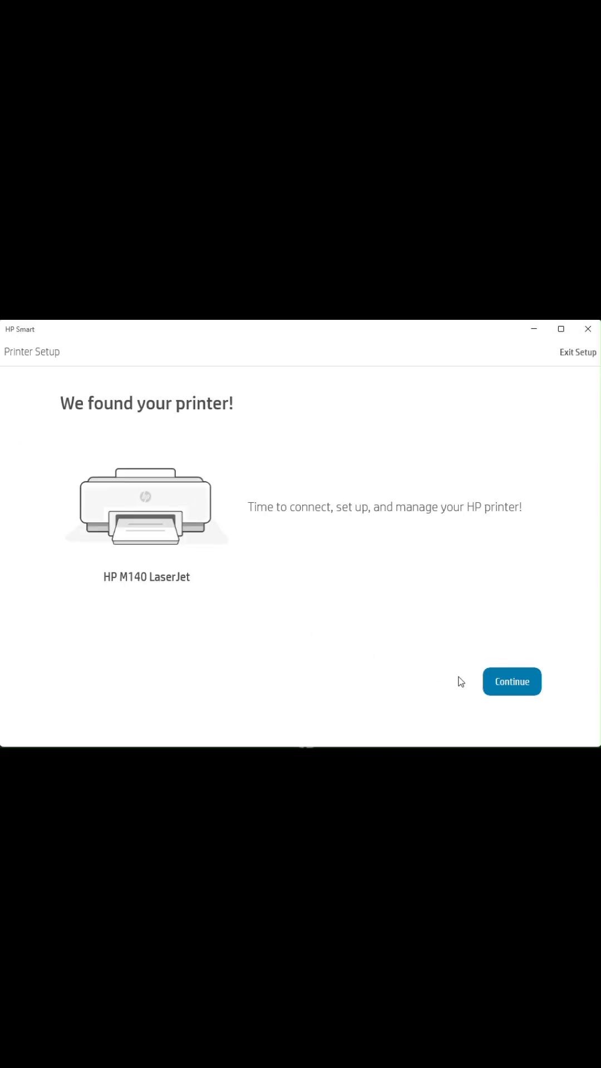
{"action": "left_click", "coordinate": [511, 680]}
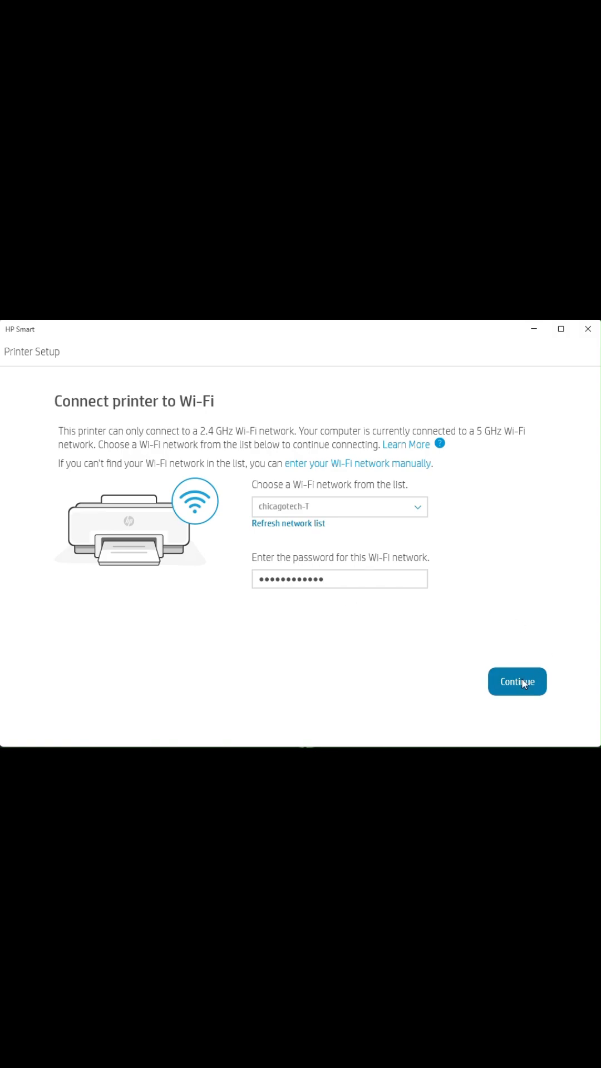
Continue so the printer joins chicagotech-T, then bring up the Windows Start menu
{"action": "left_click", "coordinate": [516, 681]}
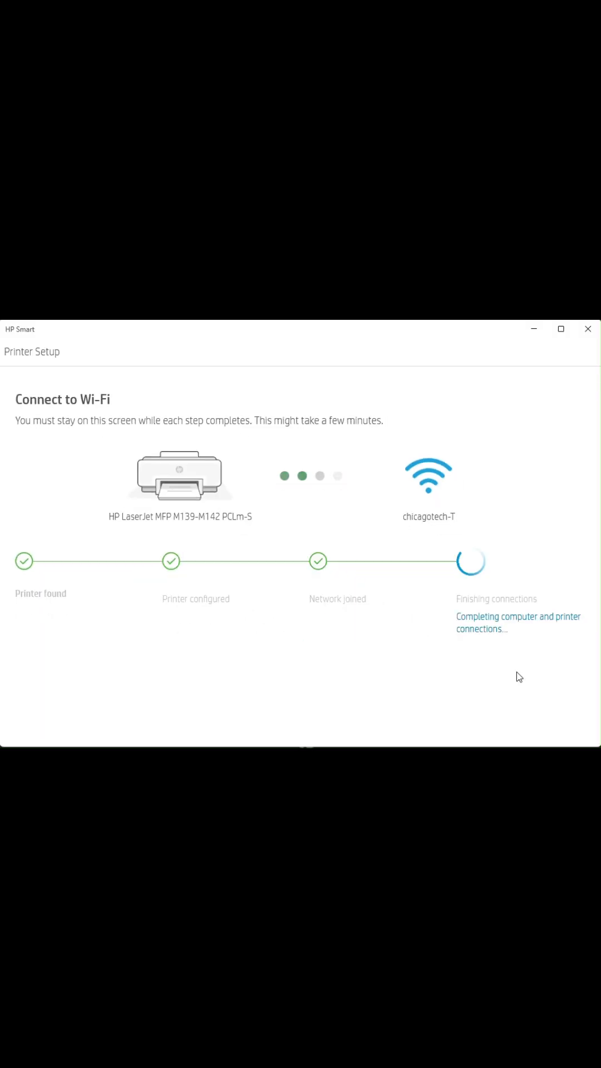
{"action": "left_click", "coordinate": [134, 695]}
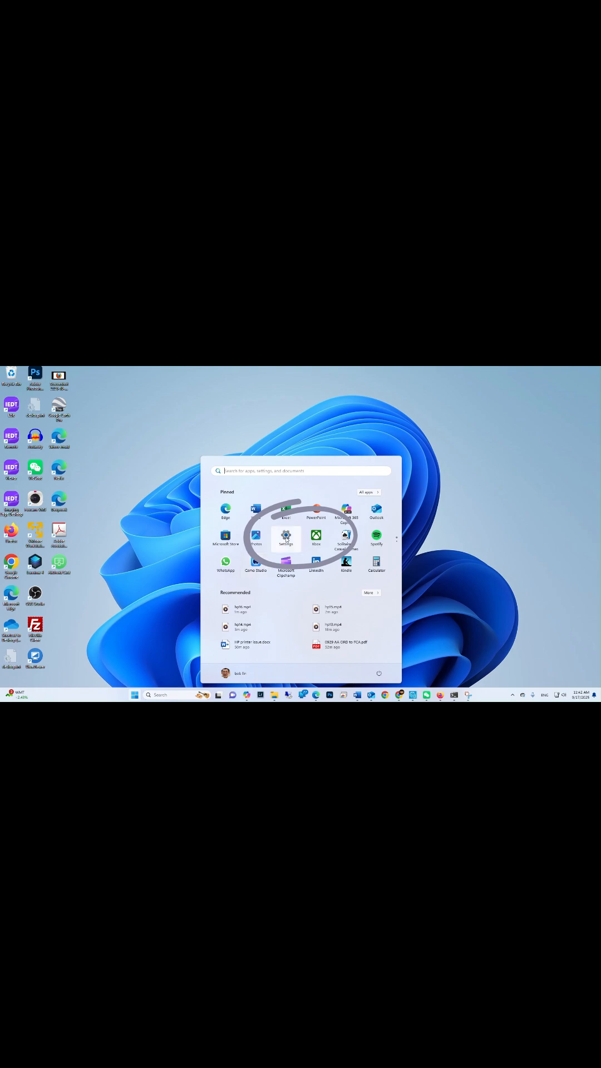
Navigate Windows Settings to Bluetooth & devices > Printers & scanners
{"action": "left_click", "coordinate": [285, 537]}
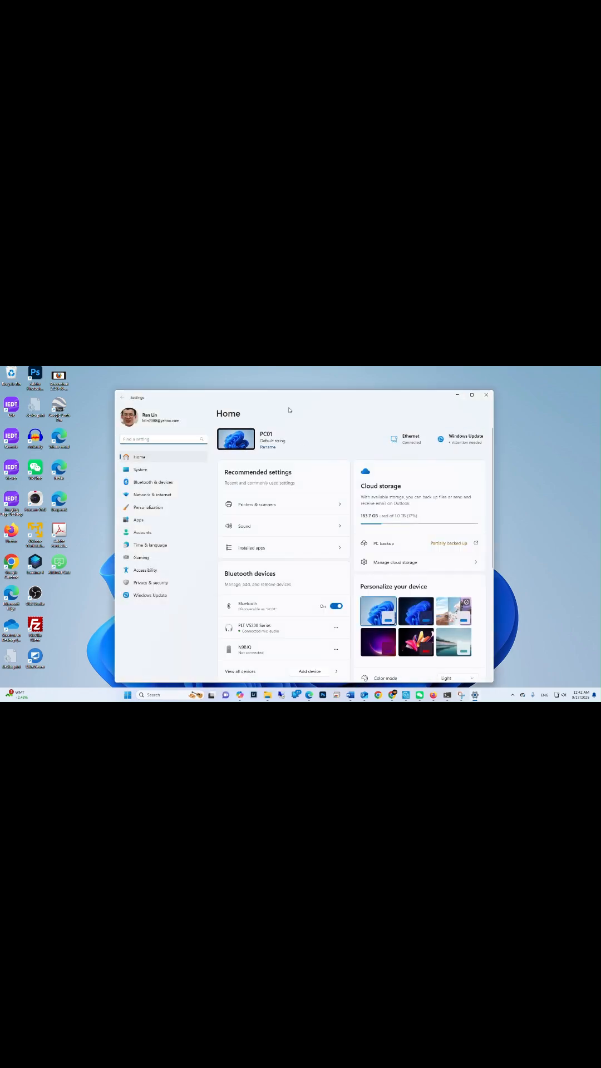
{"action": "left_click", "coordinate": [153, 483]}
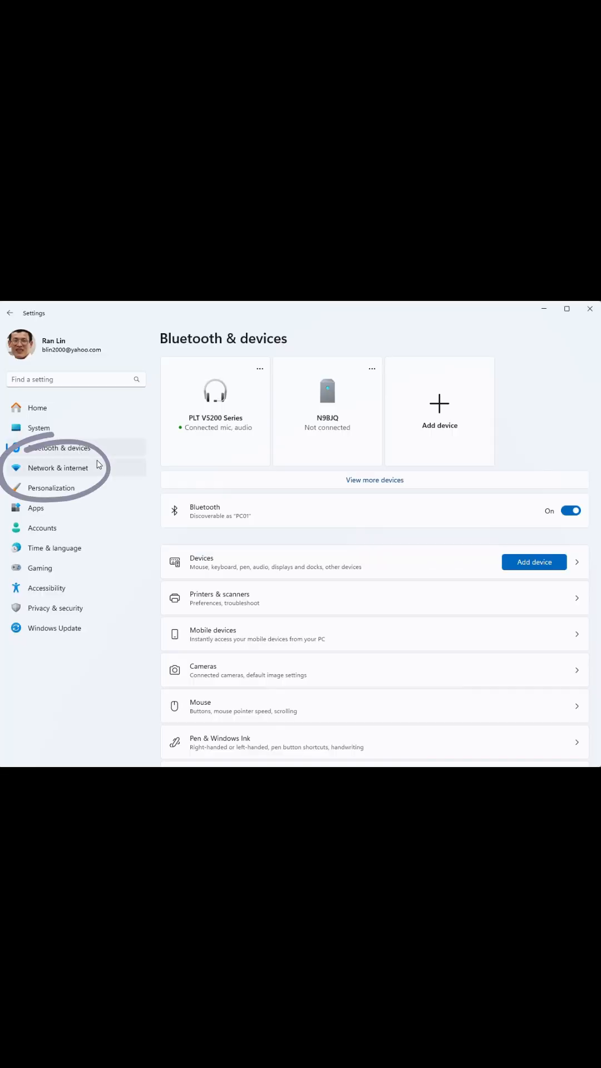
{"action": "mouse_move", "coordinate": [246, 601]}
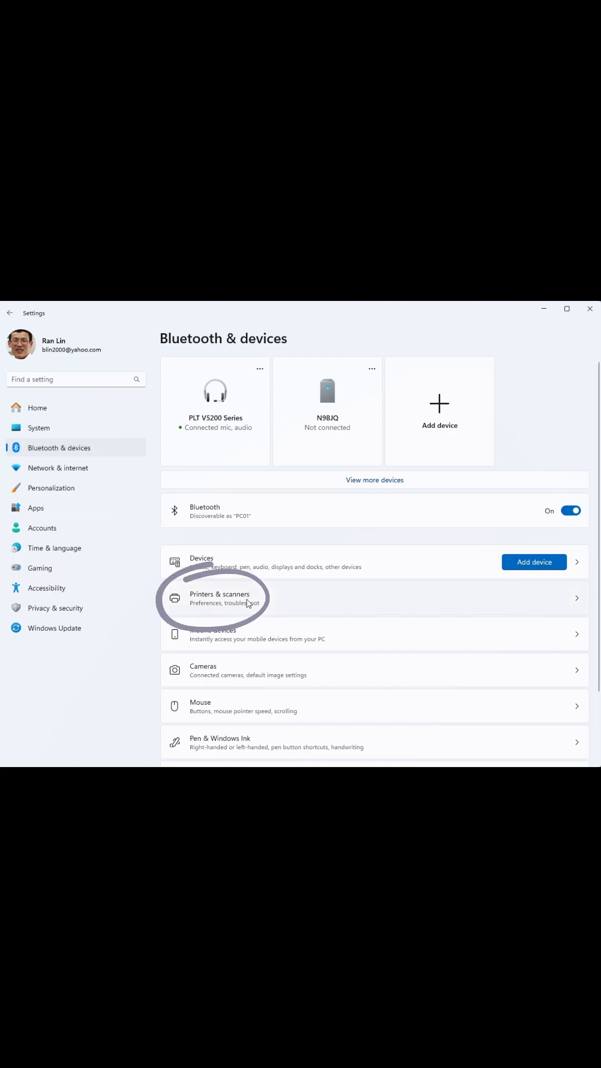
{"action": "left_click", "coordinate": [218, 598]}
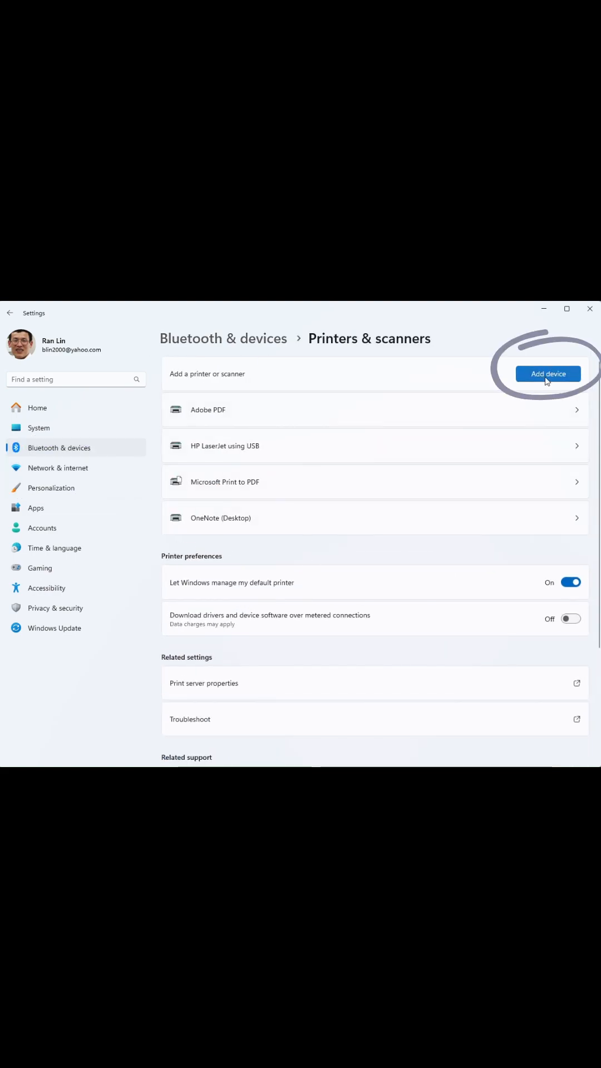
Add device and install NPIA0D0DA (HP LaserJet MFP M140w) so it shows Ready
{"action": "left_click", "coordinate": [547, 373]}
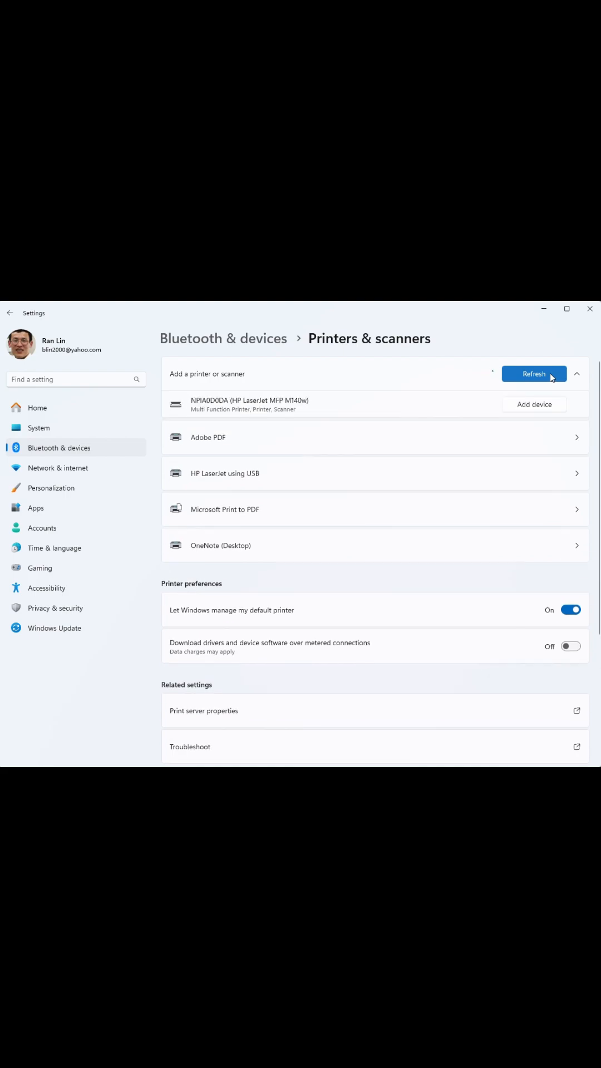
{"action": "left_click", "coordinate": [533, 373]}
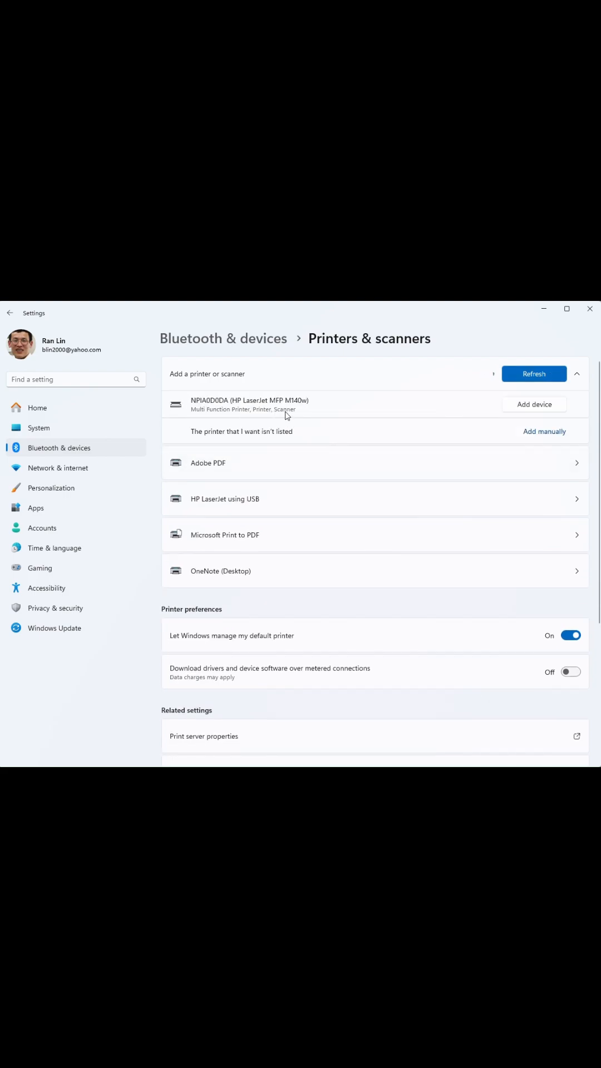
{"action": "left_click", "coordinate": [533, 404]}
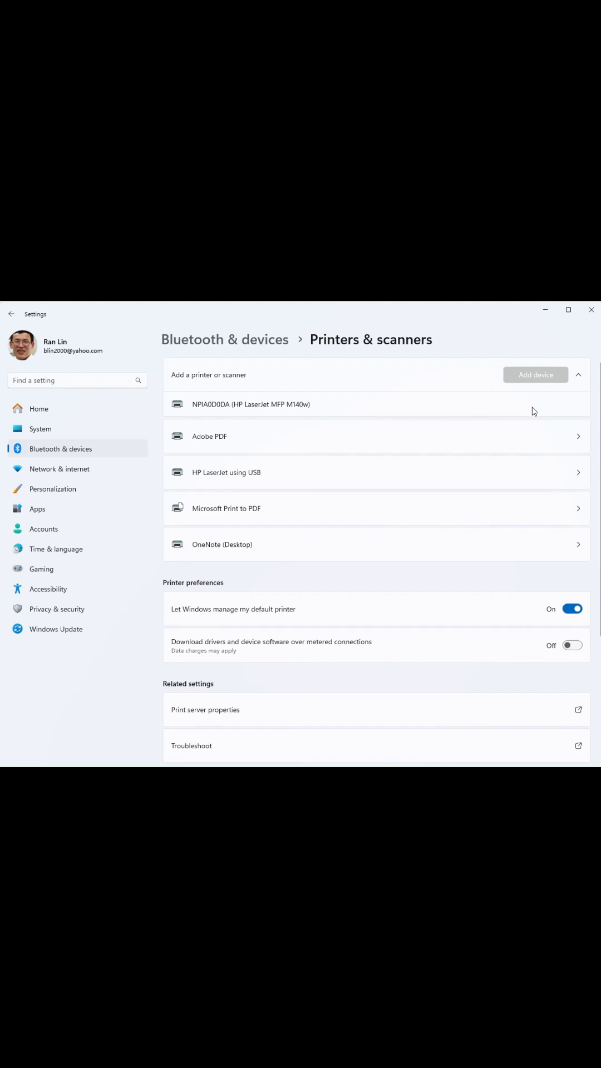
{"action": "left_click", "coordinate": [535, 374]}
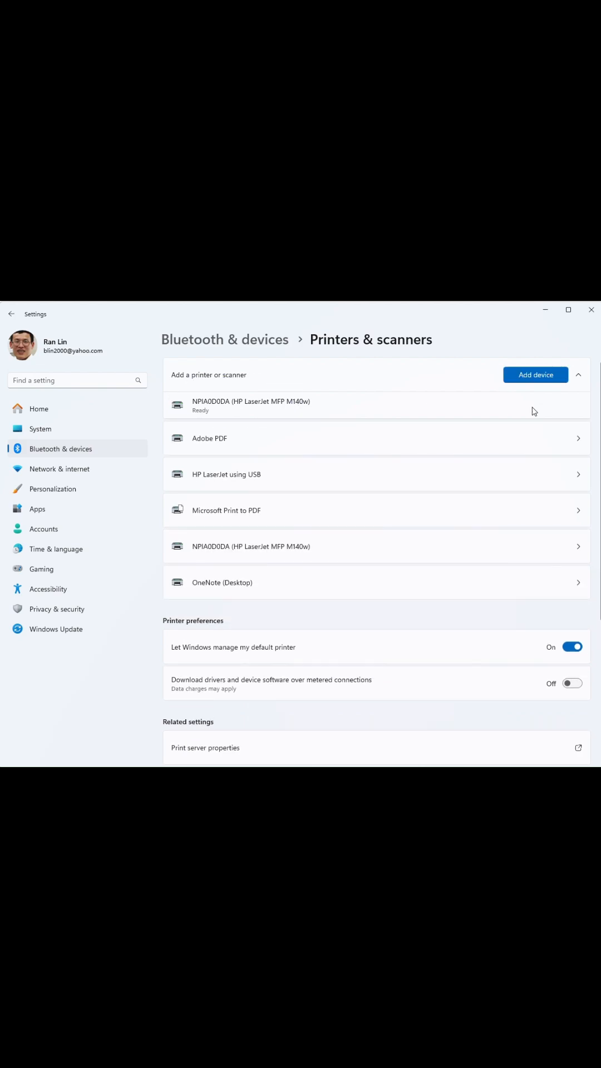
{"action": "left_click", "coordinate": [251, 404]}
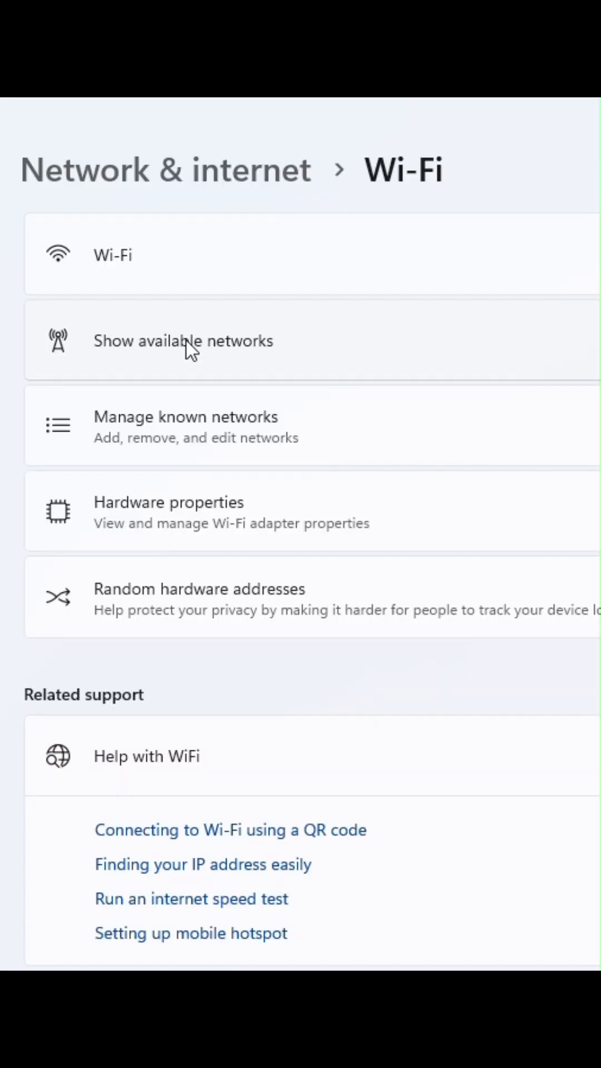
Show the HP LaserJet using USB printer's properties with its USB003 port checked
{"action": "left_click", "coordinate": [182, 340]}
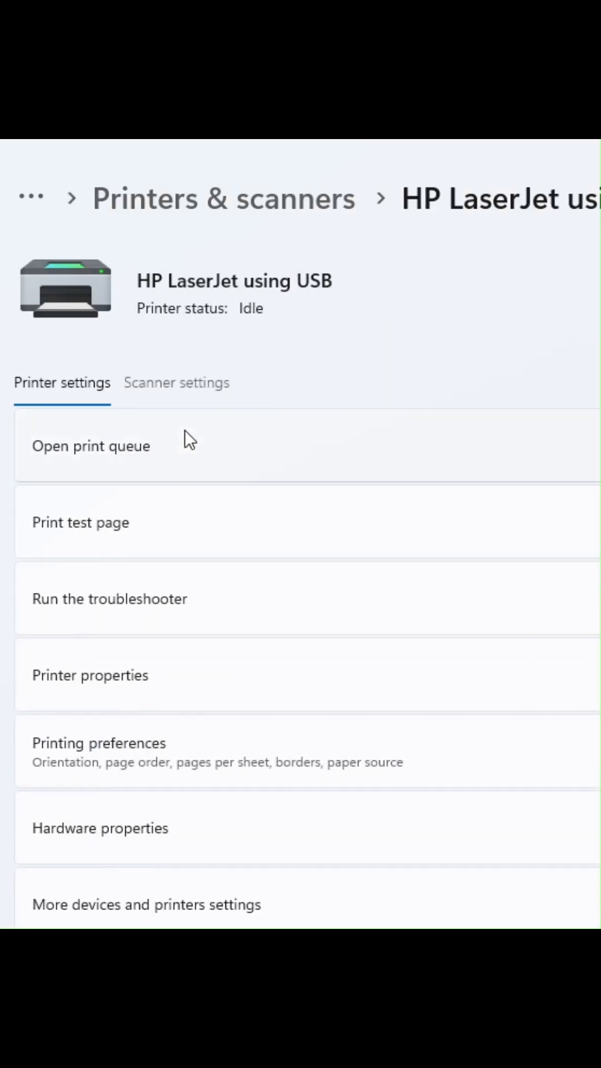
{"action": "left_click", "coordinate": [89, 675]}
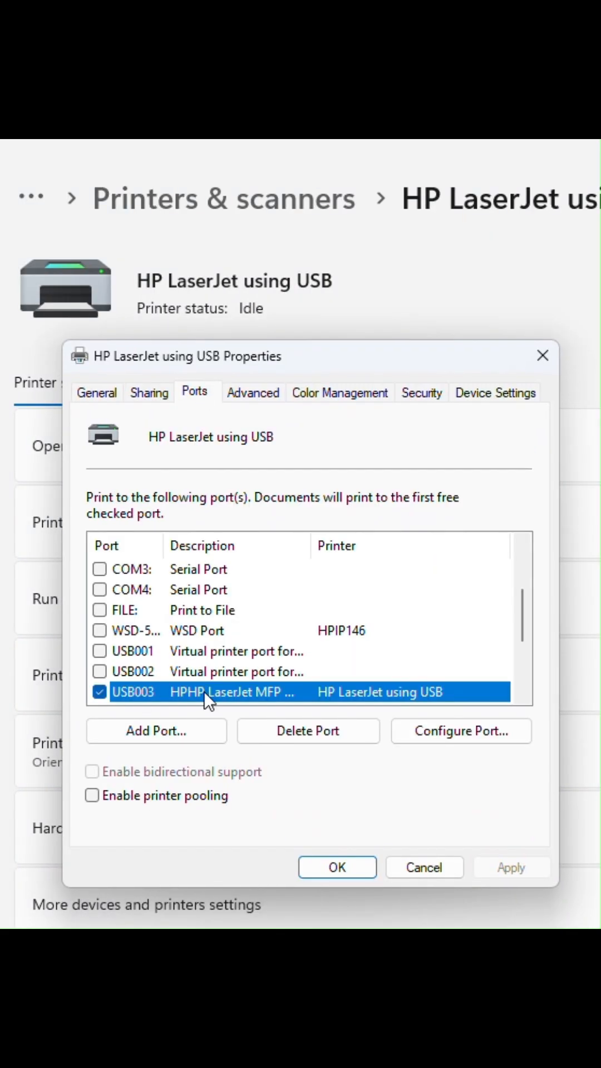